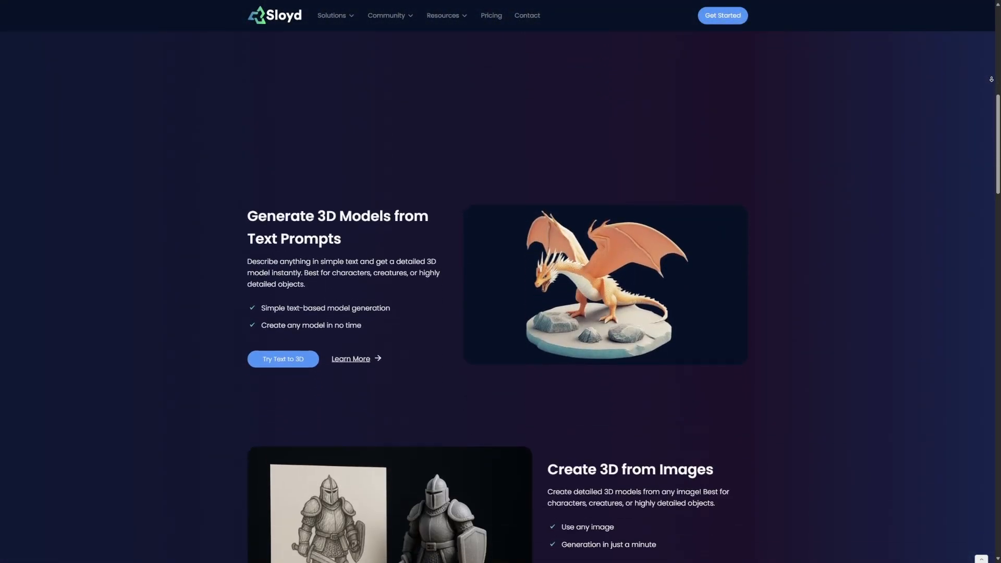
# Randomize the medieval house four times to cycle through different random variants.
pyautogui.click(283, 358)
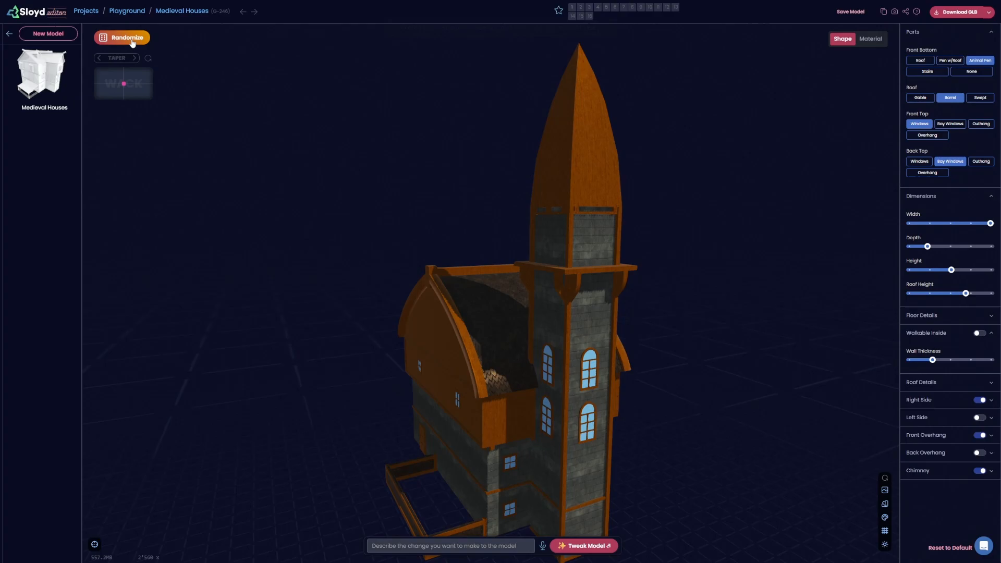
pyautogui.click(126, 37)
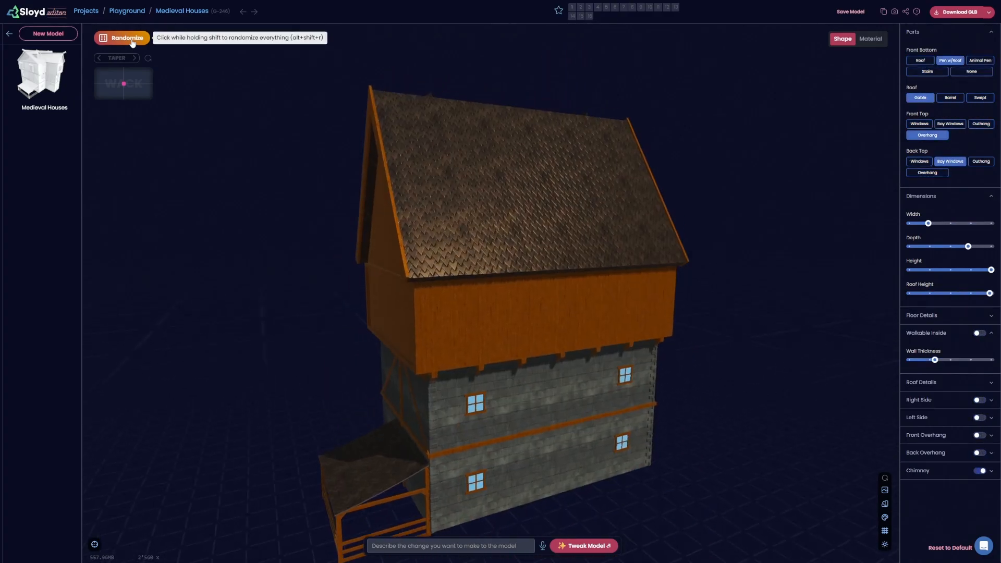
pyautogui.click(123, 38)
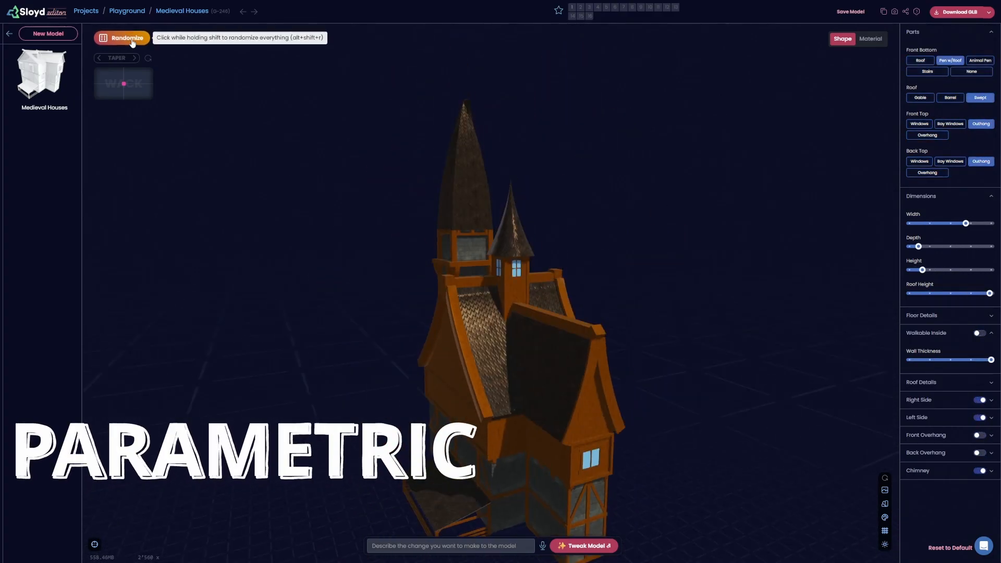
pyautogui.click(121, 38)
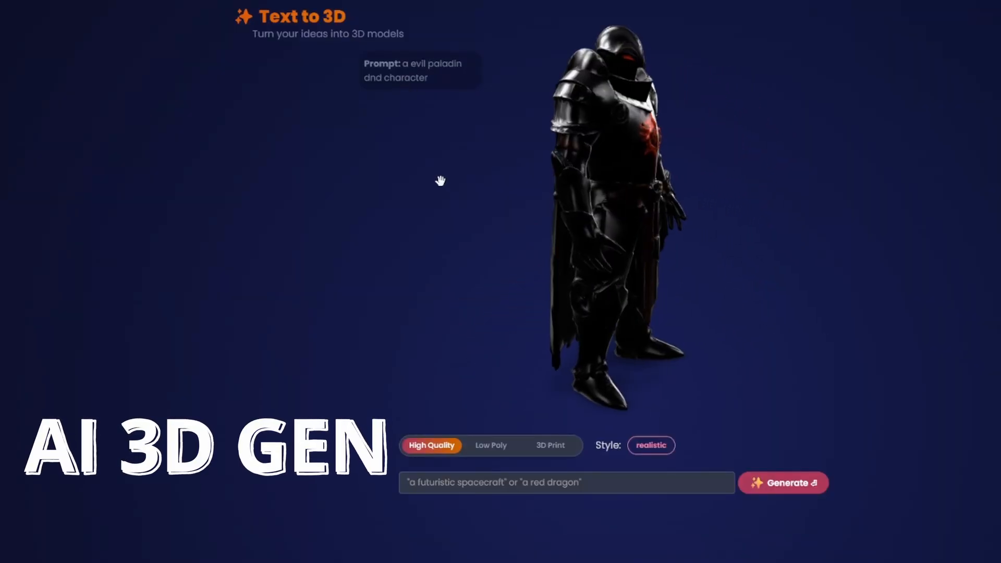
# Bring up the Choose a generator gallery via New Model.
pyautogui.click(783, 482)
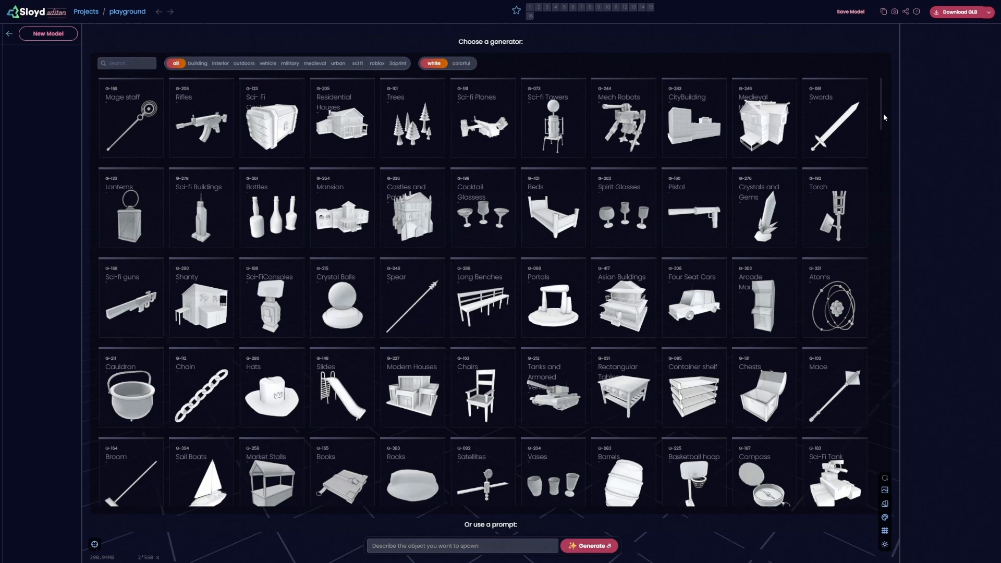
# Scroll the gallery and load the Mansion generator into the editor.
pyautogui.scroll(-3)
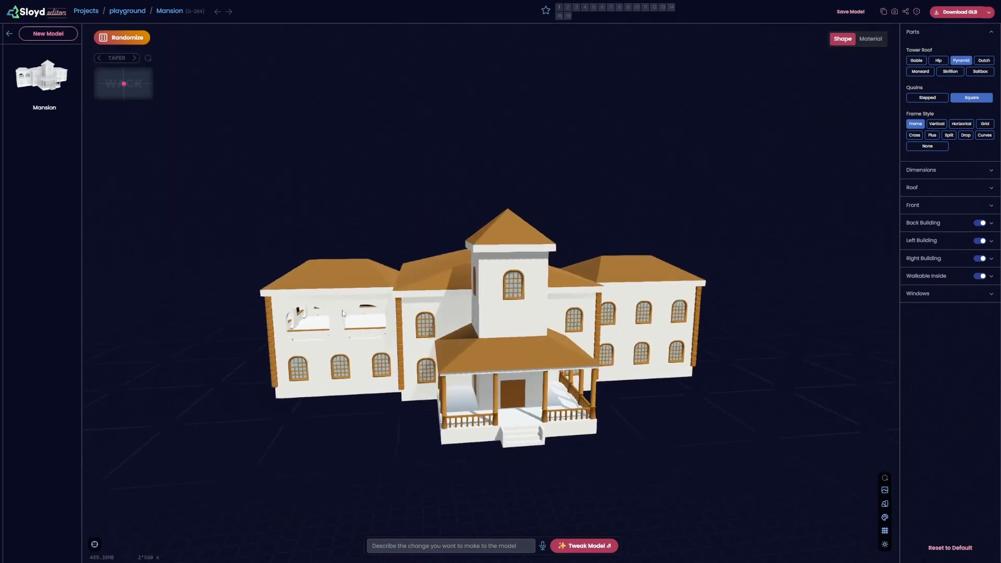
# Set tower roof Saltbox, frame style None, main roof Mansard, and LOD slider to about 0.47.
pyautogui.click(938, 85)
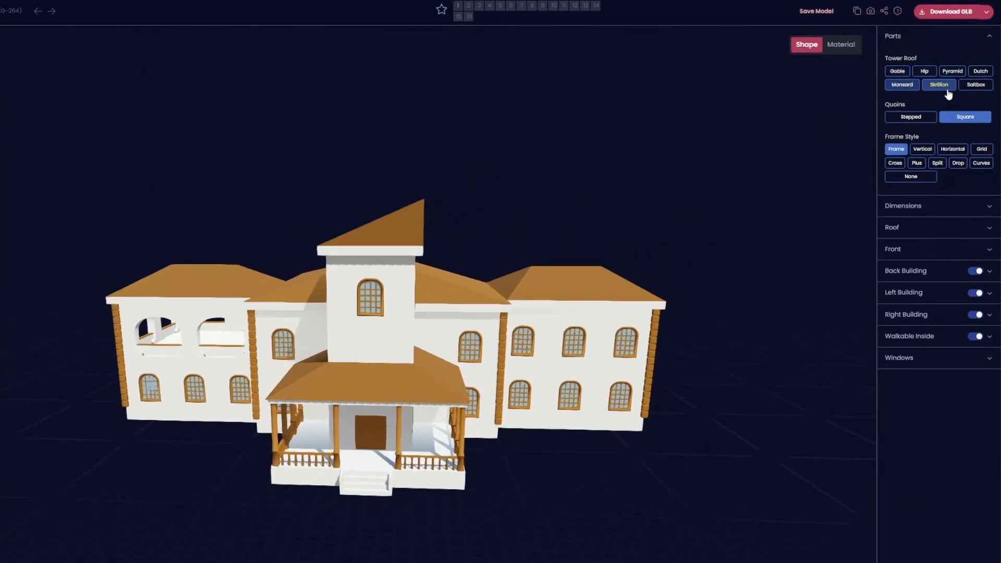
pyautogui.click(976, 85)
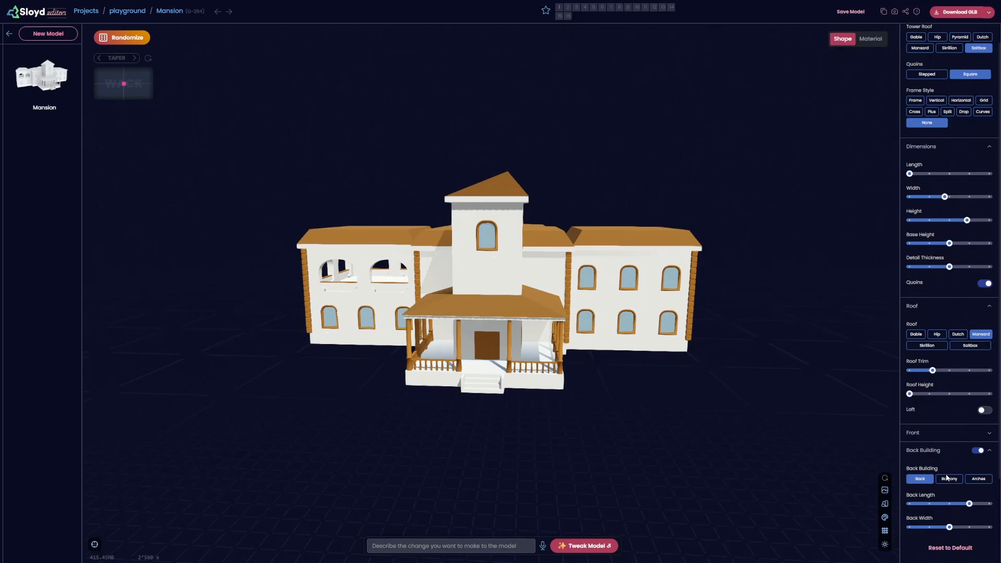
pyautogui.scroll(-3)
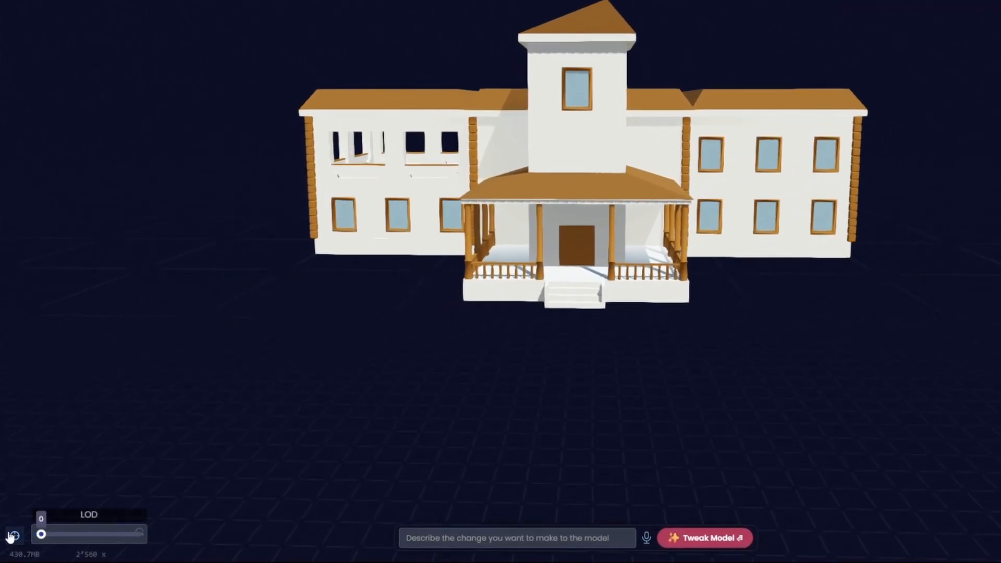
pyautogui.moveTo(40, 534); pyautogui.dragTo(86, 534)
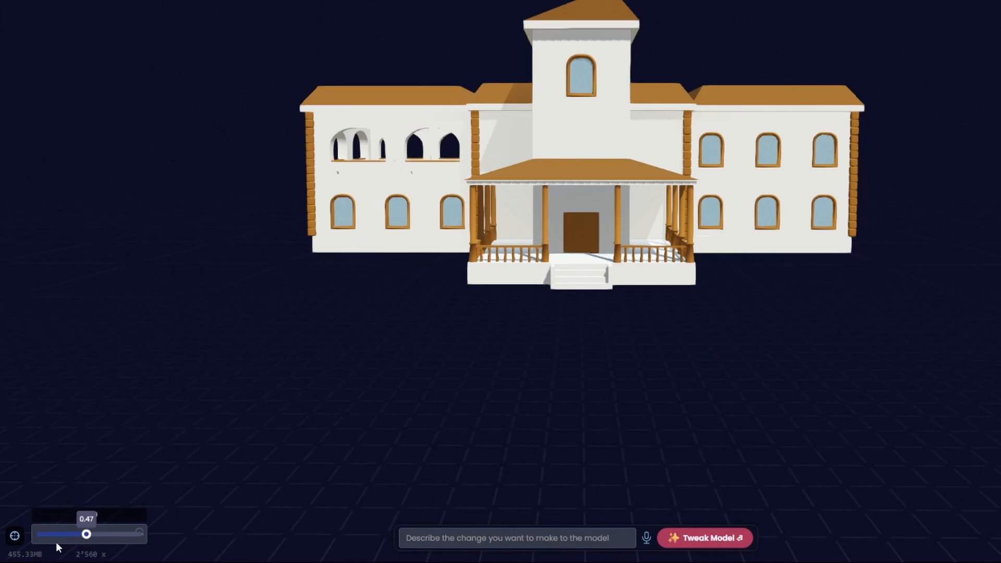
pyautogui.moveTo(84, 534); pyautogui.dragTo(57, 534)
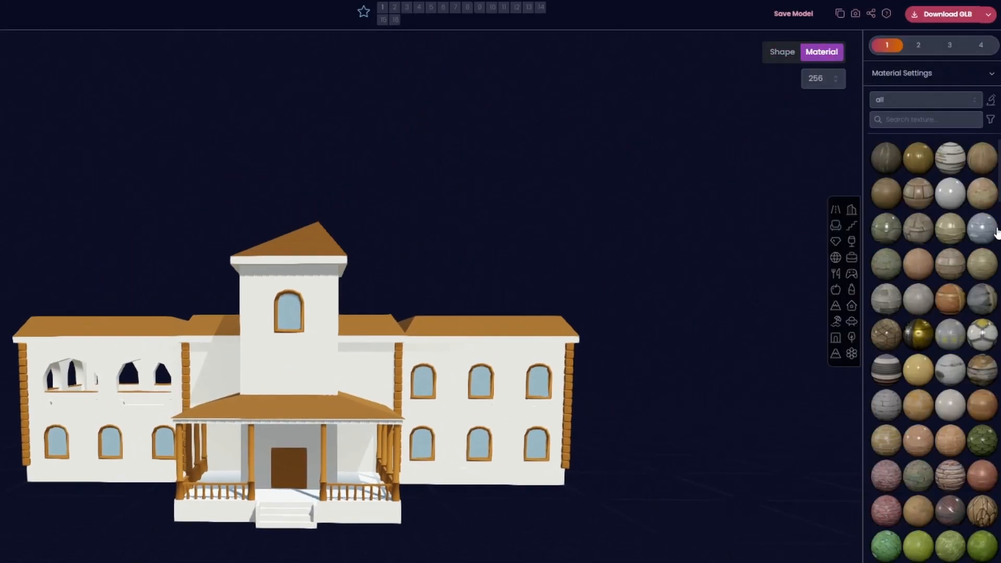
# Apply Amberwood to the walls, roof tiles to the roofs and a white material to the columns.
pyautogui.click(918, 45)
pyautogui.write('wood')
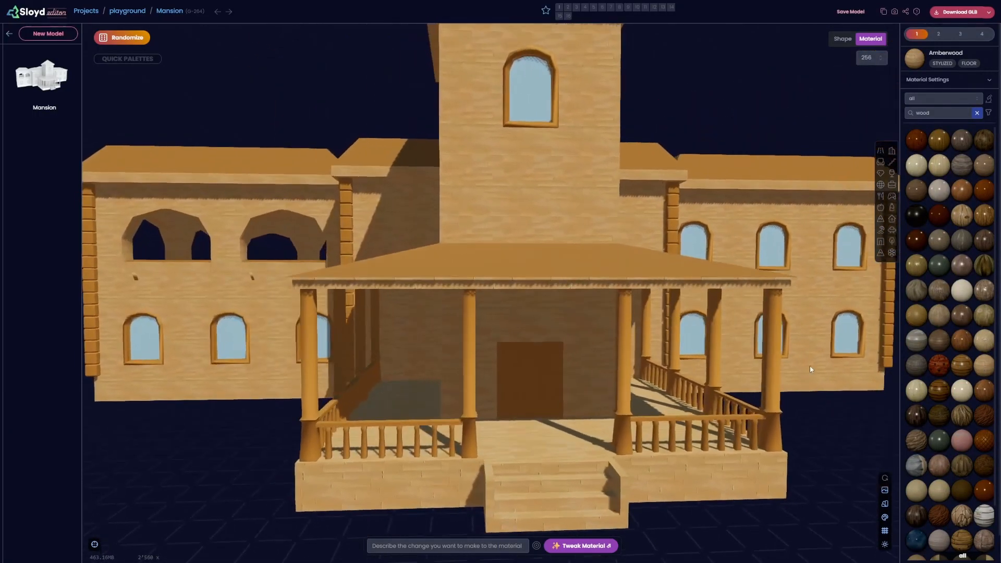
pyautogui.click(938, 33)
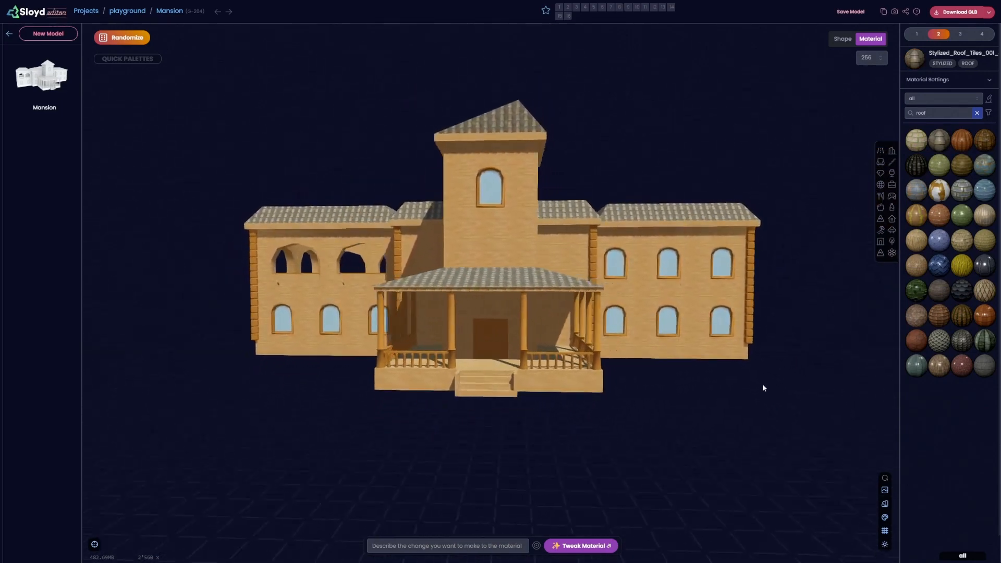
pyautogui.click(982, 33)
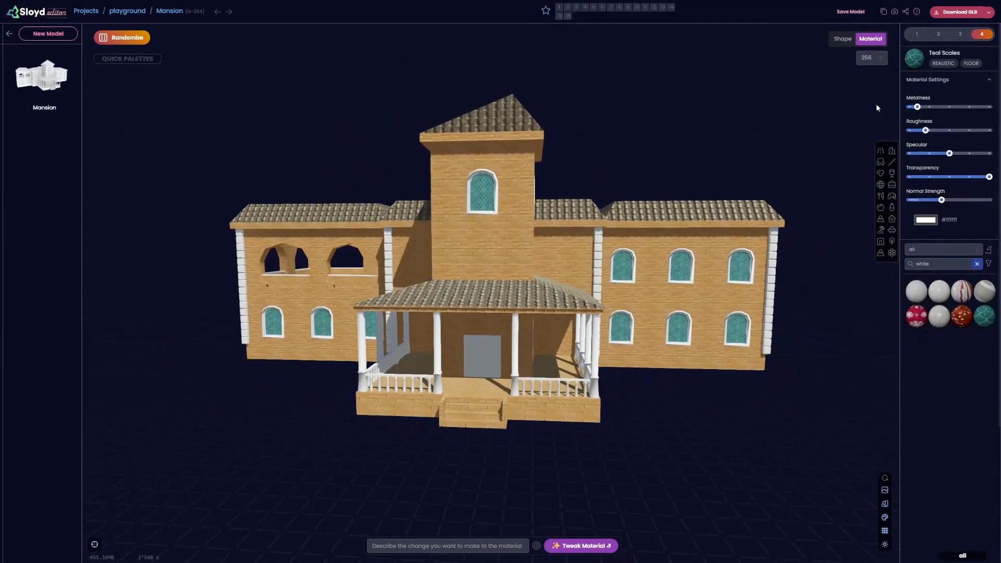
# Return to the Shape settings and go back to the generator gallery with New Model.
pyautogui.click(843, 39)
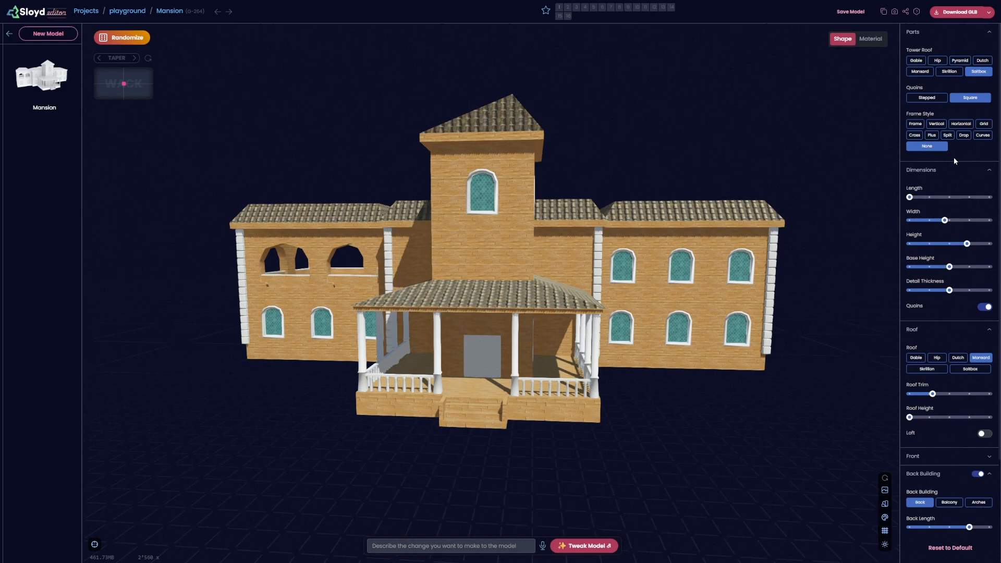
pyautogui.scroll(-3)
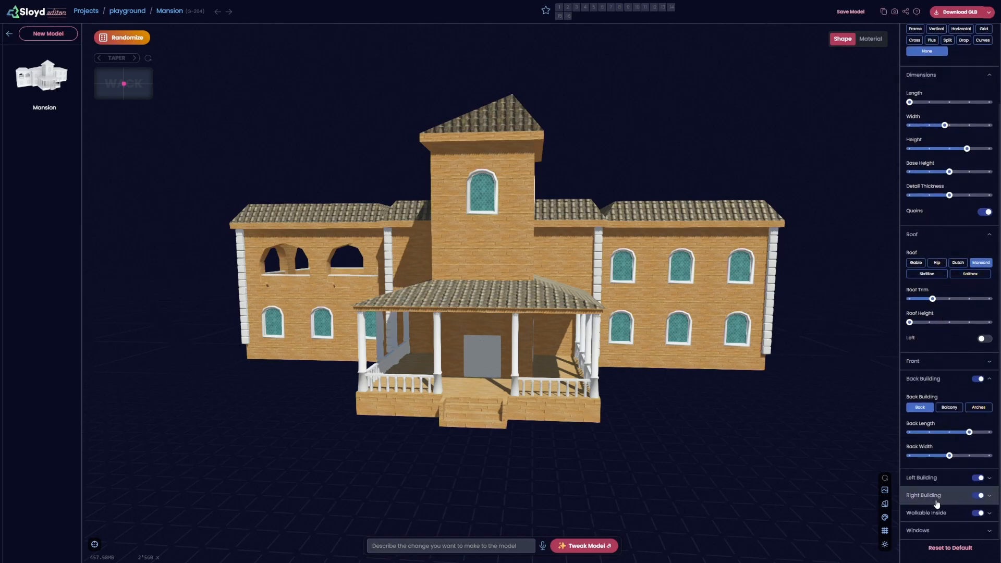
pyautogui.click(48, 33)
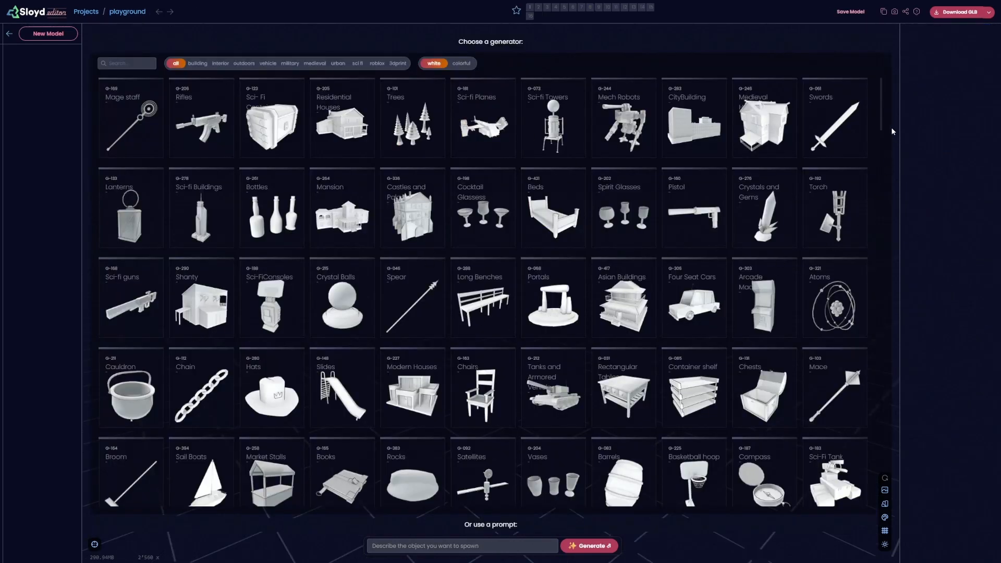
# Scroll through the whole gallery and begin typing 'make a m...' mansion prompt.
pyautogui.scroll(-3)
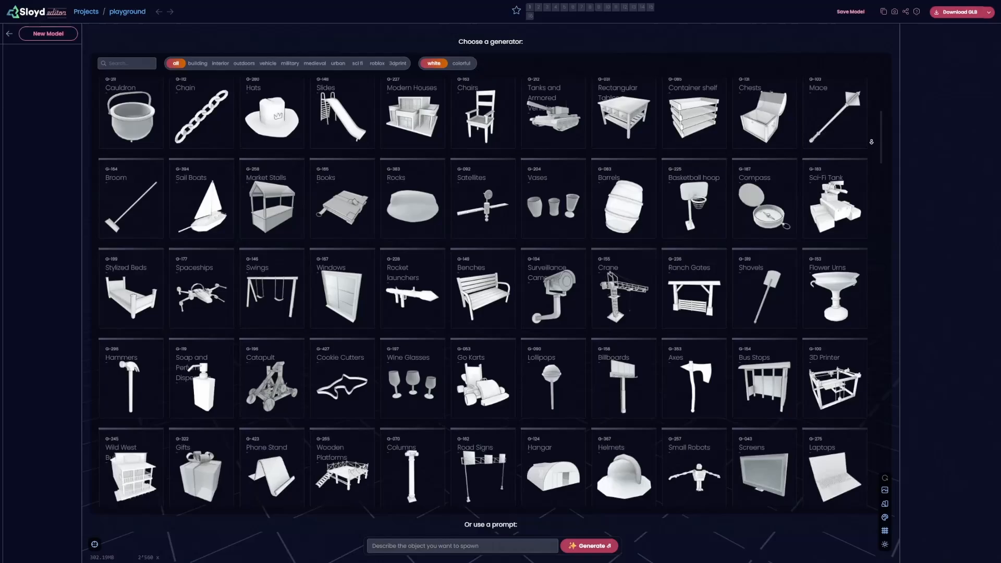
pyautogui.scroll(-3)
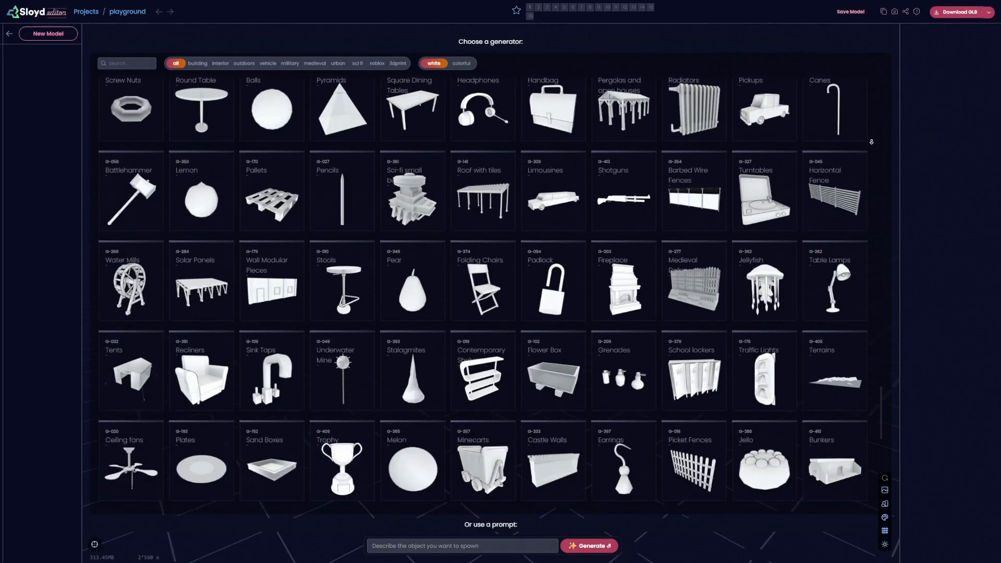
pyautogui.write('make a mansion out of woo')
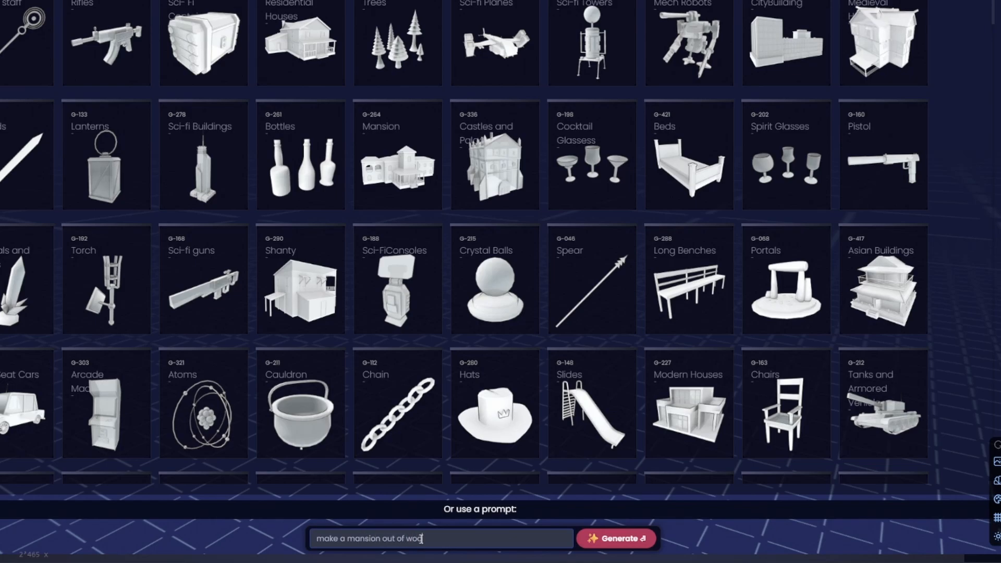
# Generate the wooden mansion, then tweak the model with 'remove the left s...' request.
pyautogui.click(615, 539)
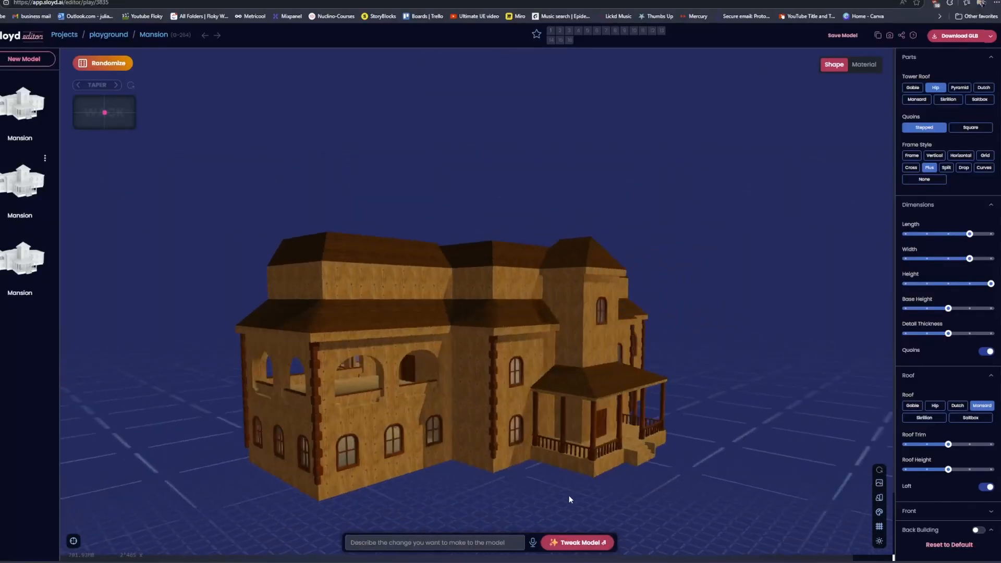
pyautogui.write('remove the left s')
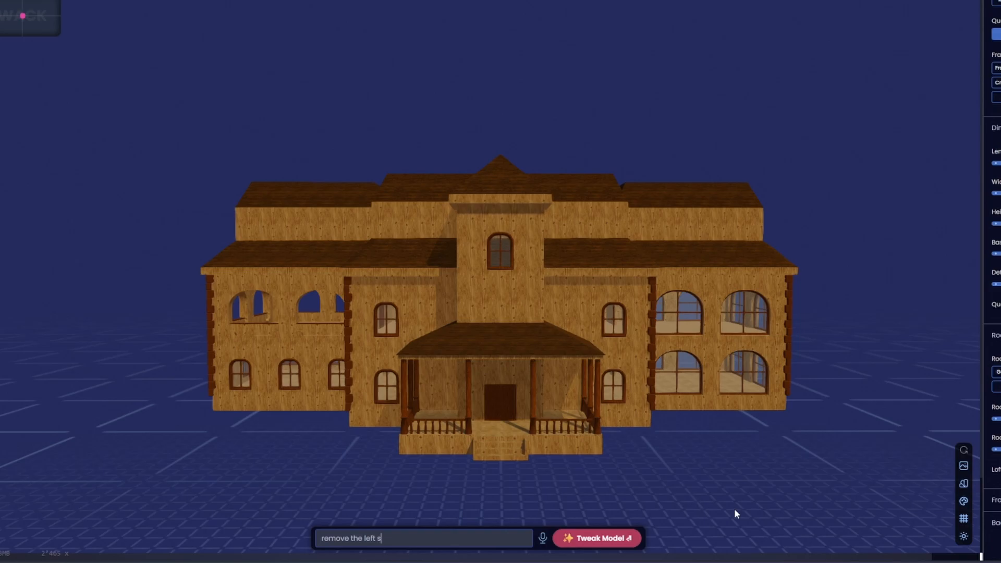
pyautogui.click(597, 538)
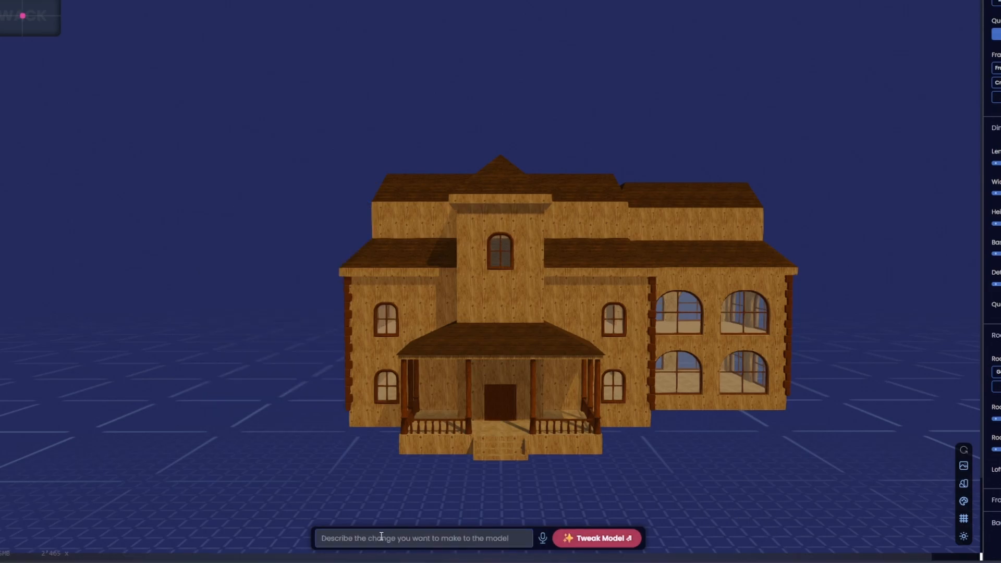
# Tweak the mansion's material from a written request, then generate a mage staff from a new prompt.
pyautogui.click(597, 539)
pyautogui.write('give this mansion a')
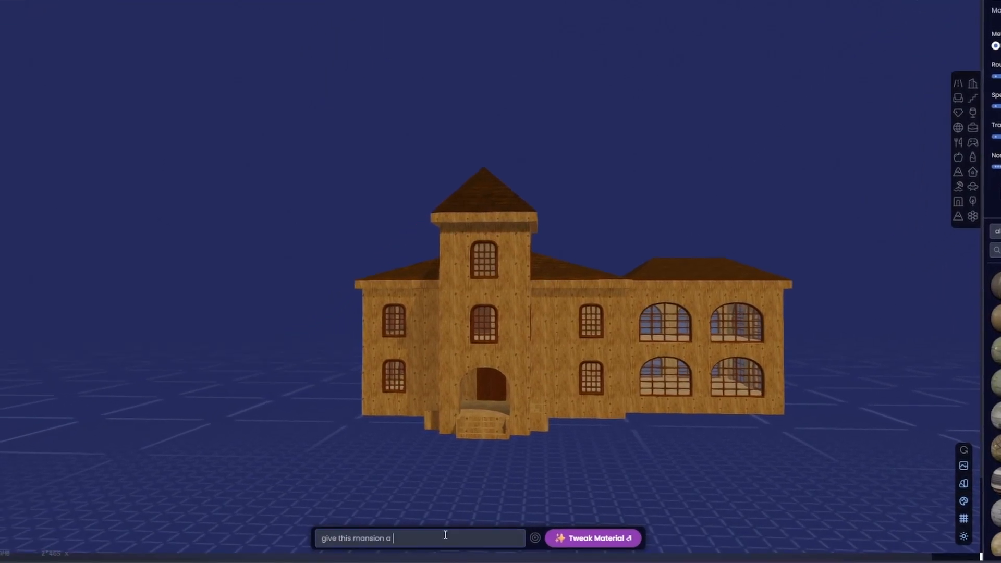
pyautogui.click(592, 539)
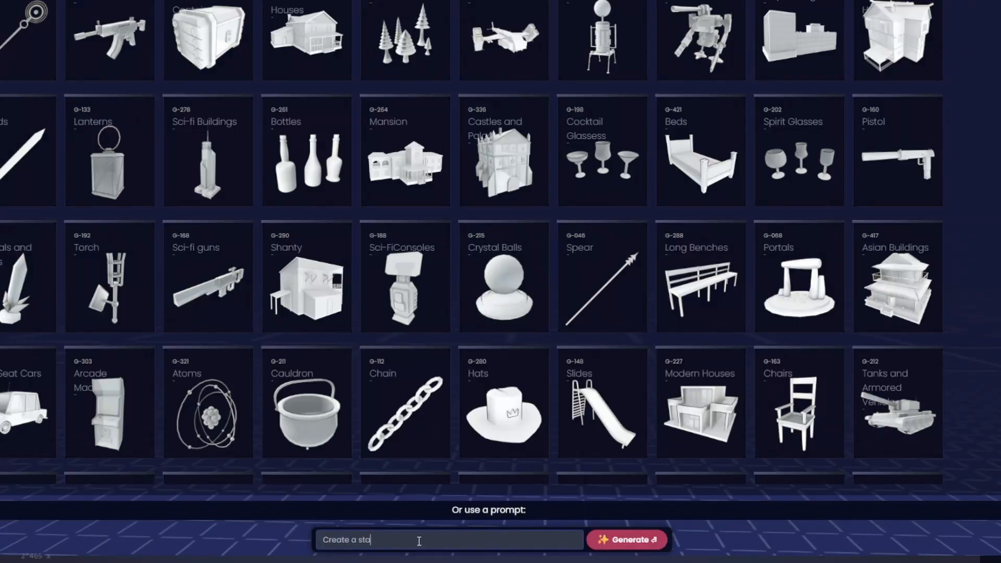
pyautogui.click(627, 539)
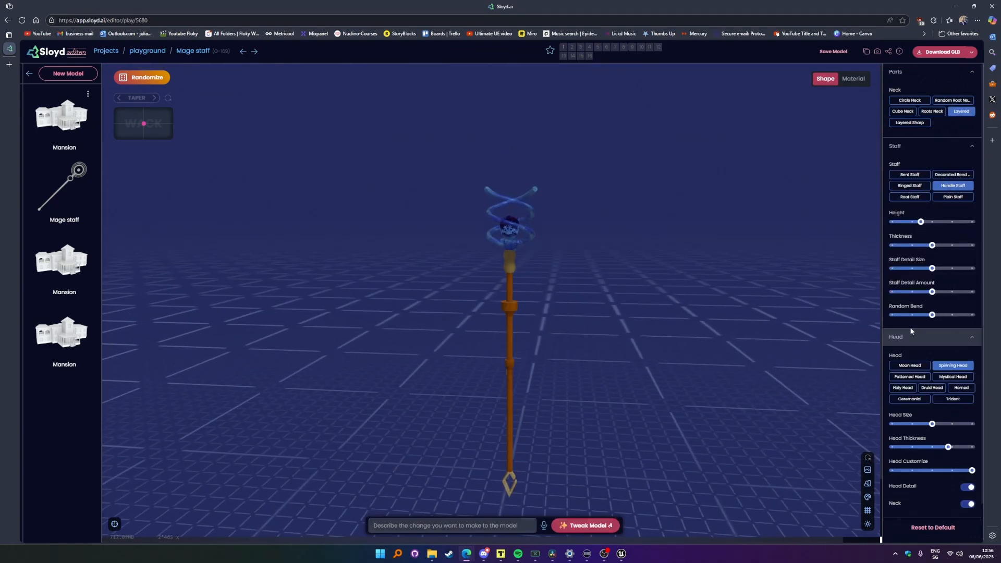
# Load the Axes generator and randomize it repeatedly until a spiked tomahawk-style axe appears.
pyautogui.click(909, 377)
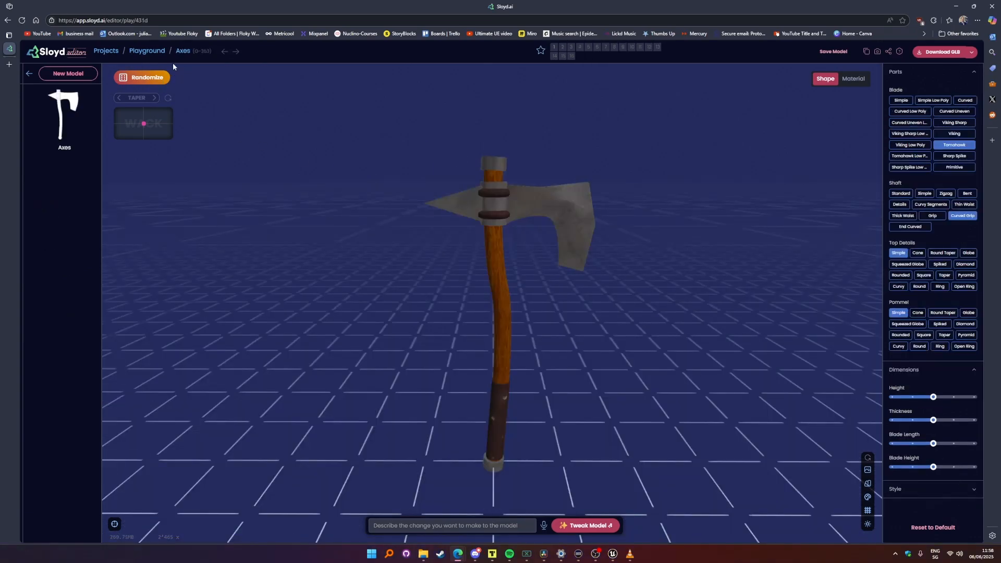
pyautogui.click(146, 77)
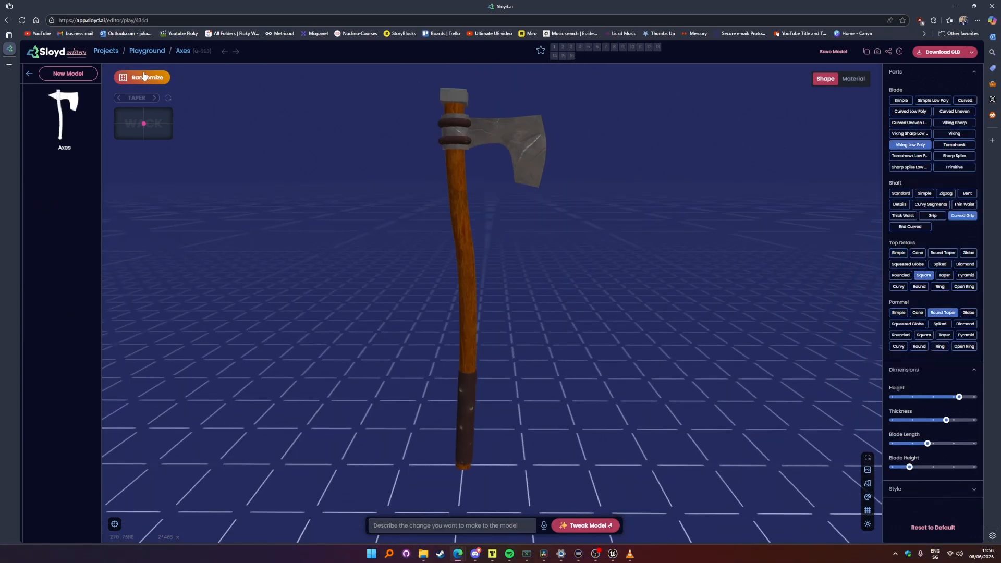
pyautogui.click(142, 77)
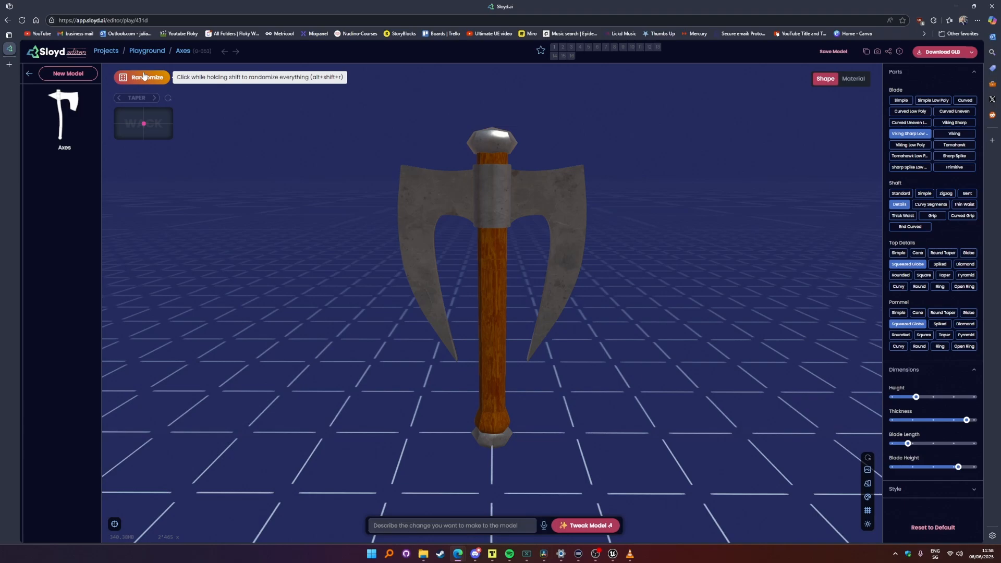
pyautogui.click(142, 77)
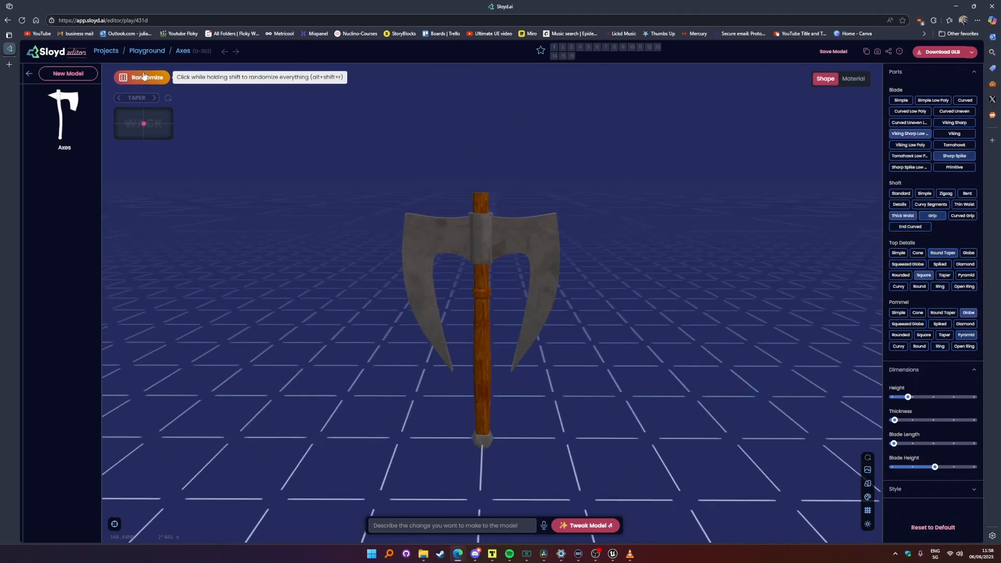
pyautogui.click(142, 76)
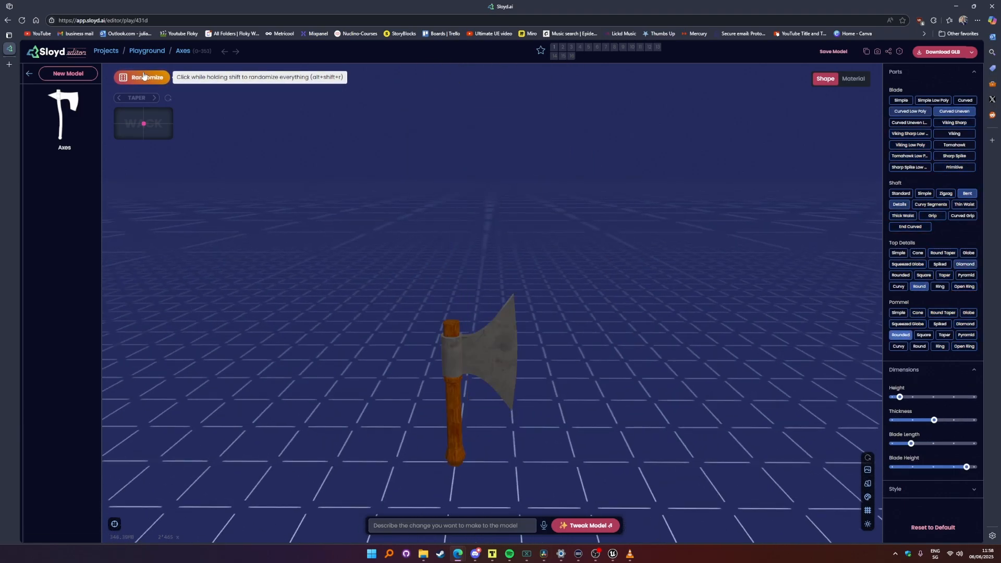
pyautogui.click(143, 76)
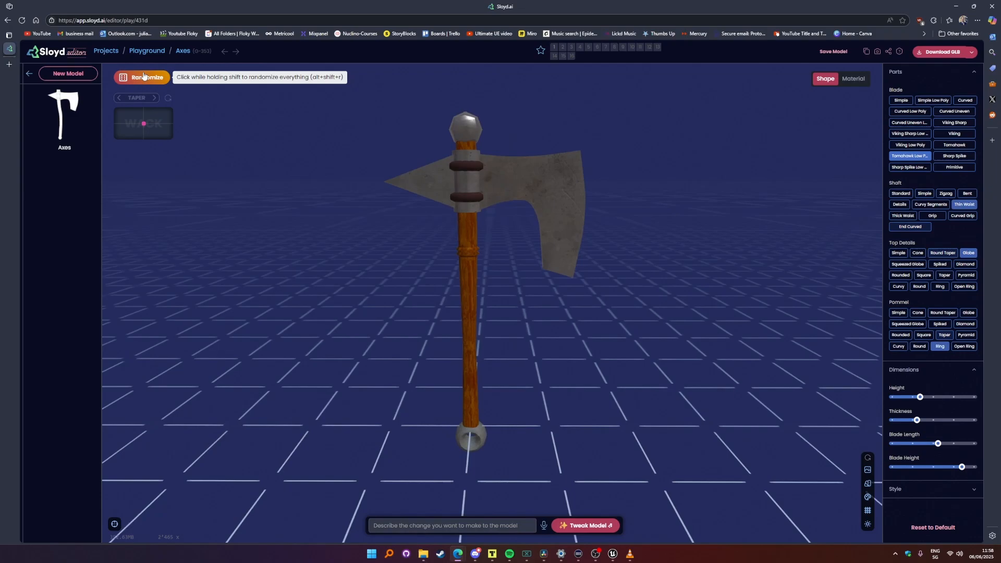
pyautogui.click(142, 76)
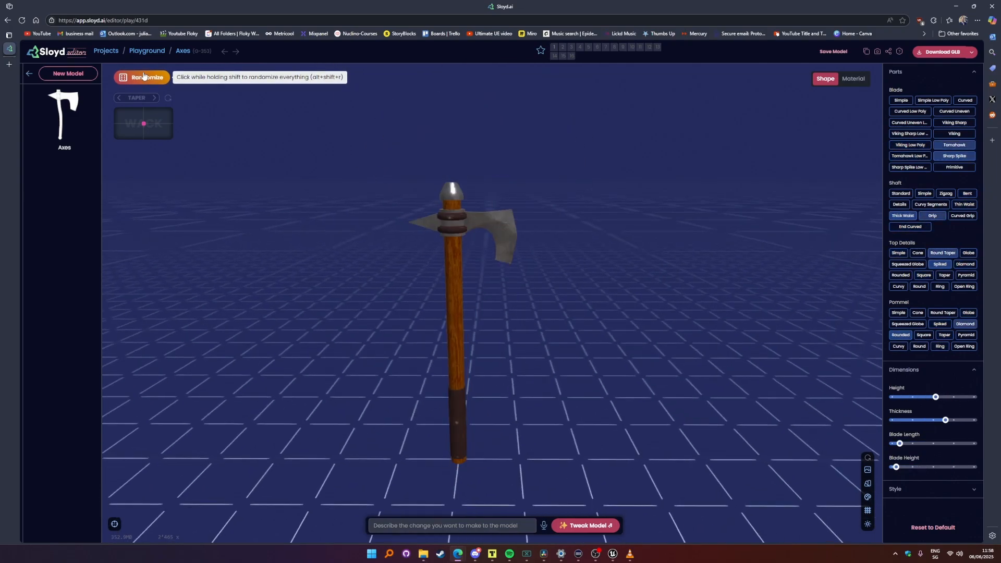
pyautogui.click(141, 76)
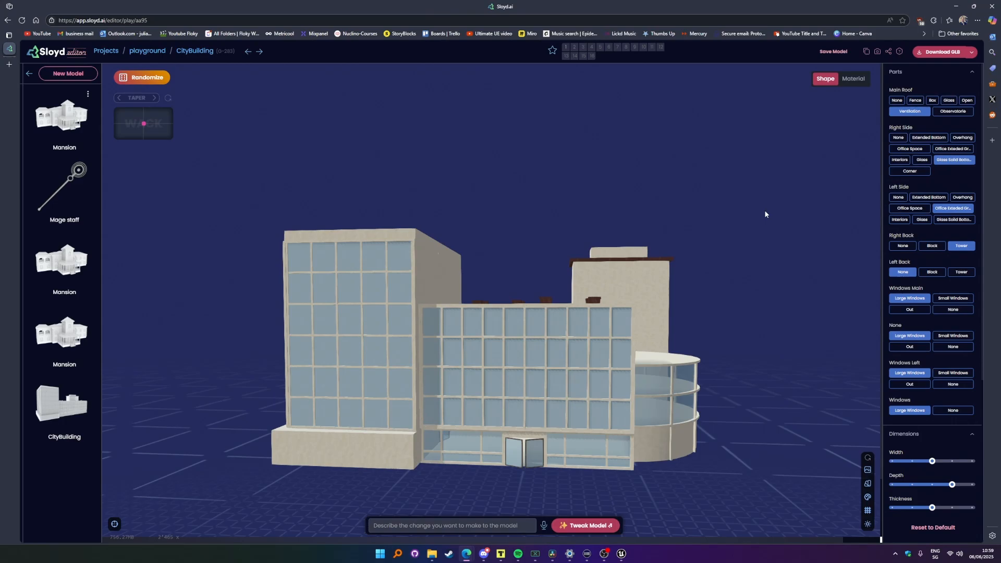
# Set the treasure chest's Open slider to 0, then return to the generator gallery.
pyautogui.click(143, 77)
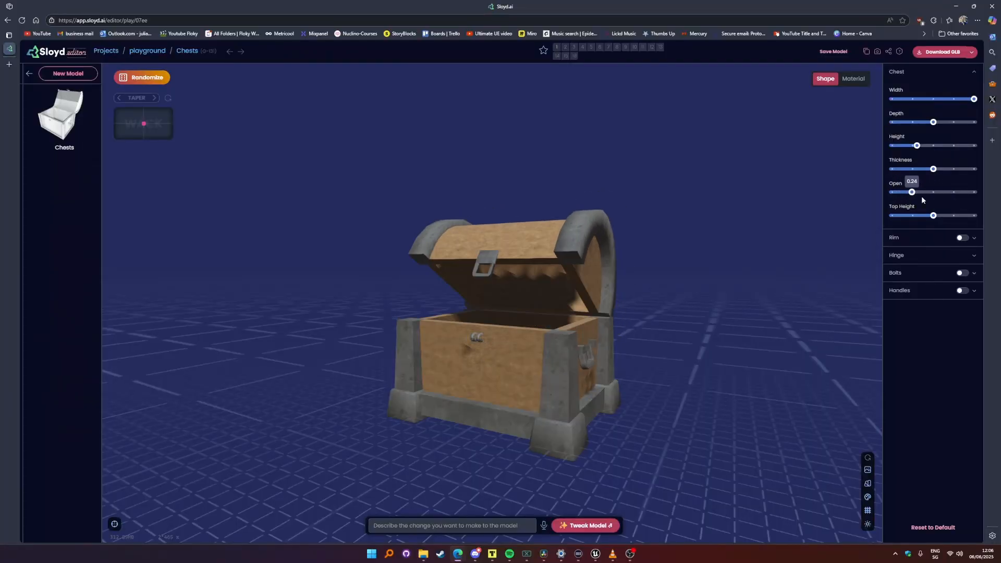
pyautogui.moveTo(912, 192); pyautogui.dragTo(892, 192)
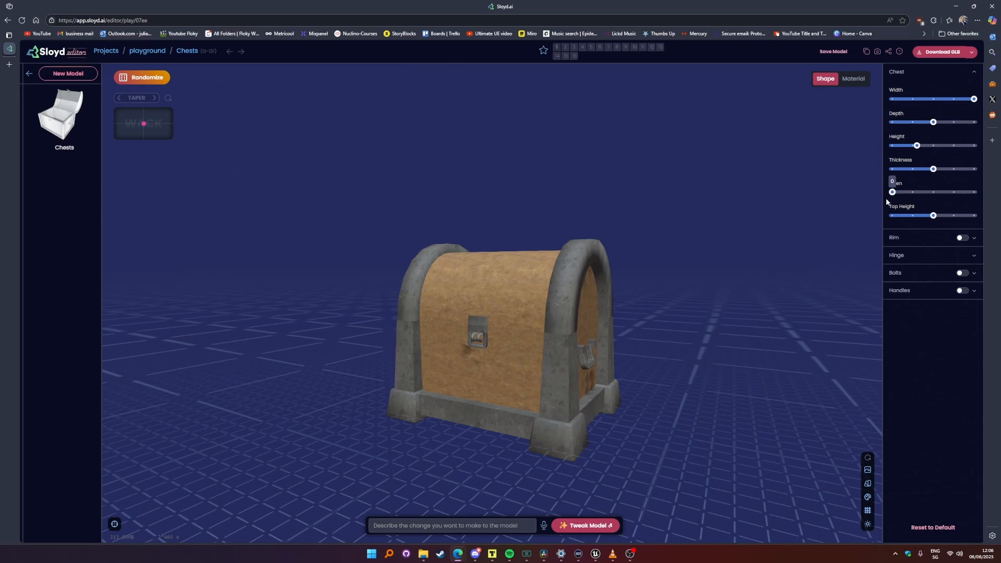
pyautogui.click(68, 73)
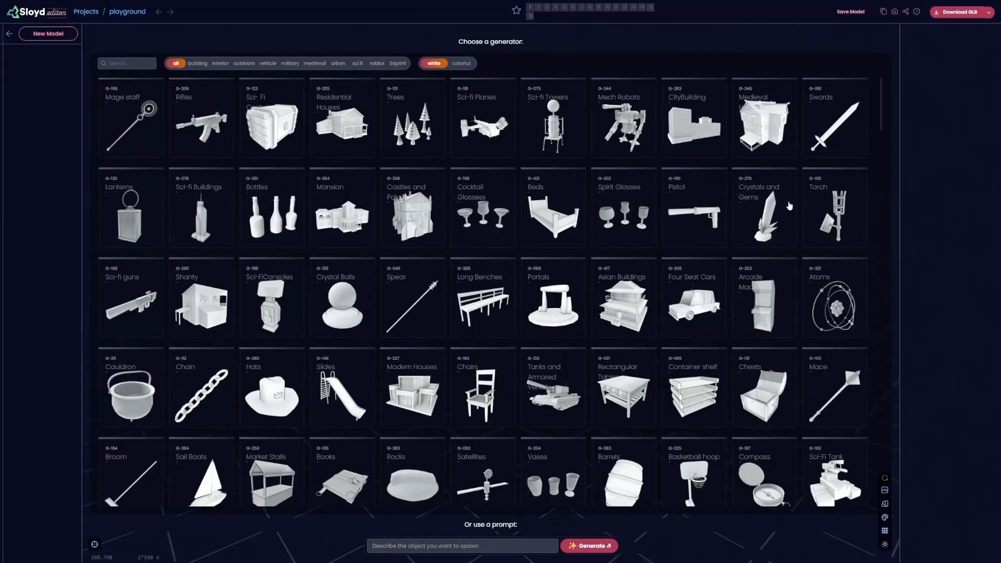
# Show the Generators catalogue of 423 items with the colorful preview filter.
pyautogui.scroll(-3)
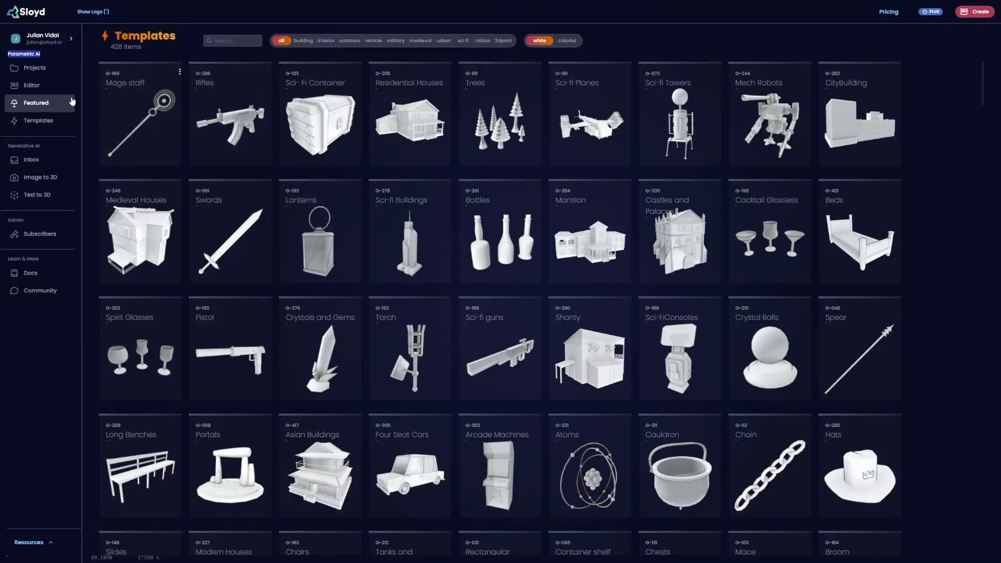
pyautogui.click(37, 195)
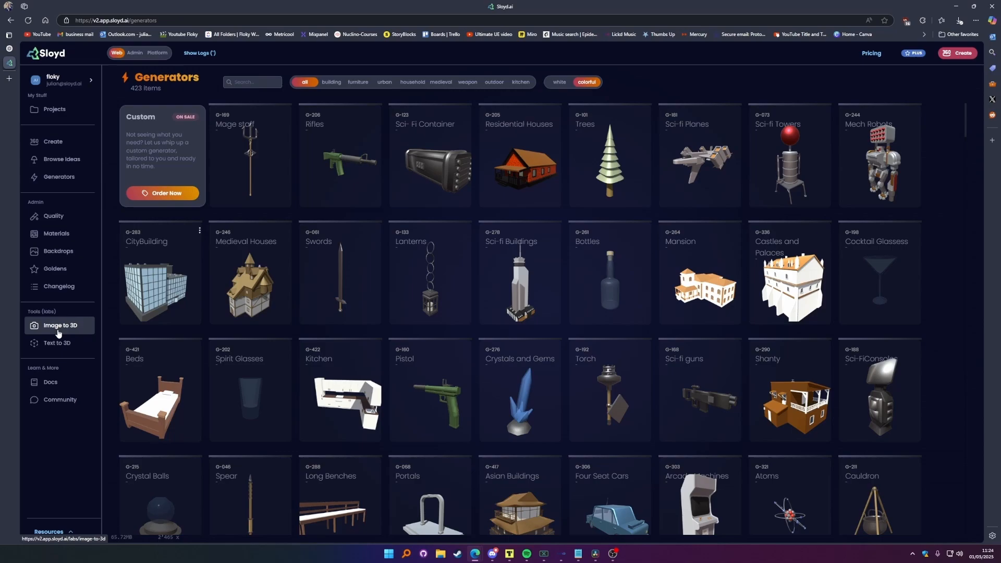
# Generate a GLB model from the 'Vase with horns' picture in Image to 3D and inspect it.
pyautogui.click(60, 325)
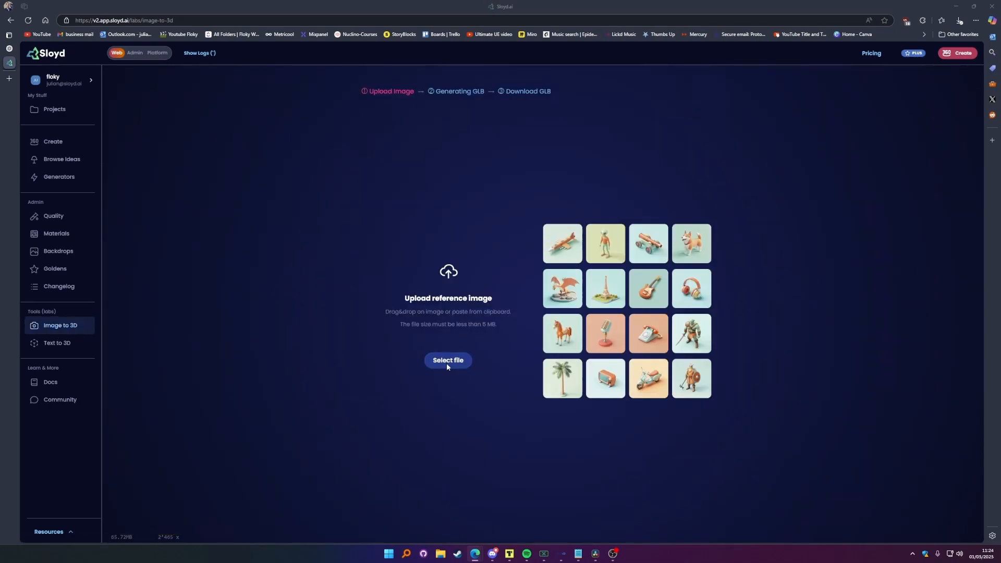
pyautogui.click(447, 360)
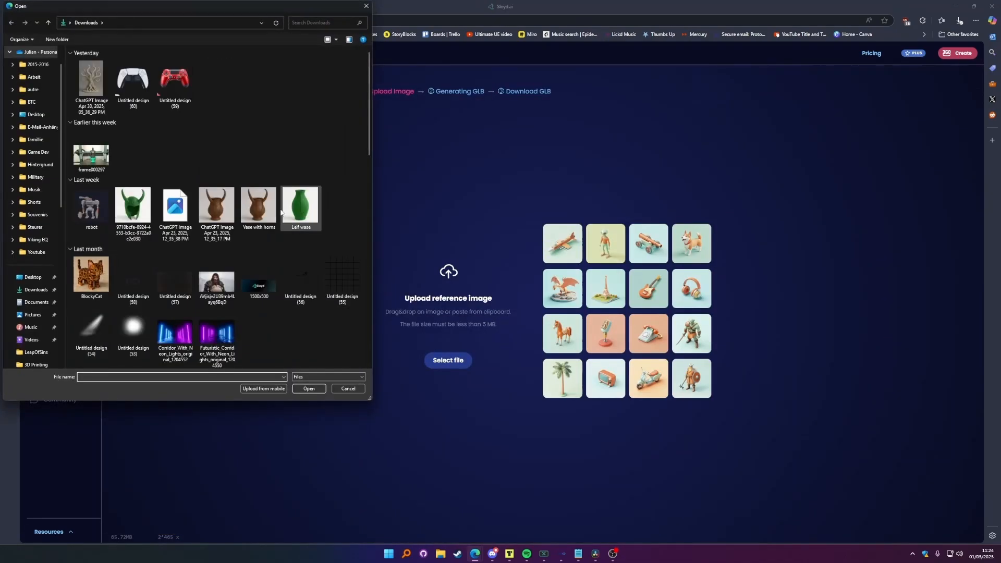
pyautogui.click(259, 205)
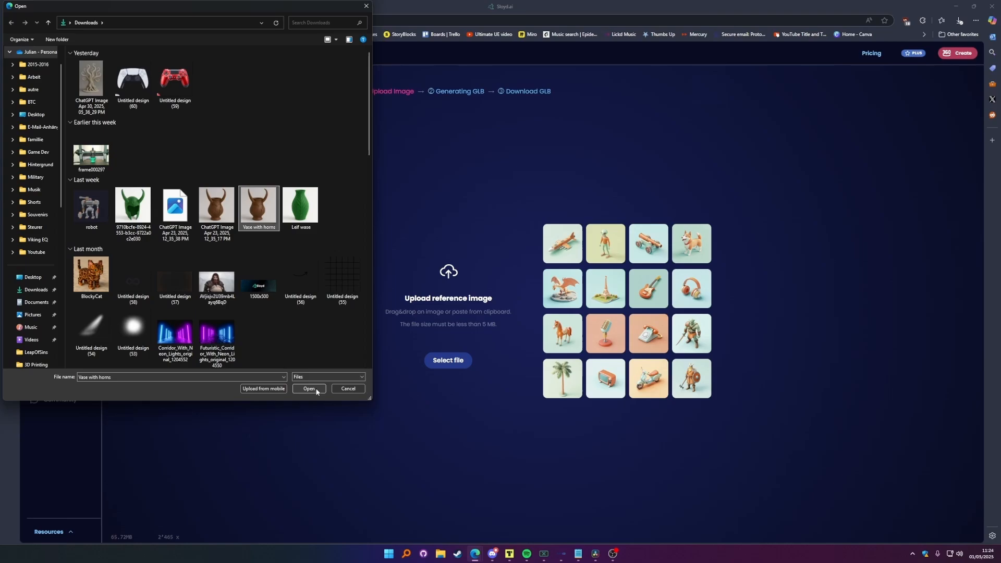
pyautogui.click(309, 390)
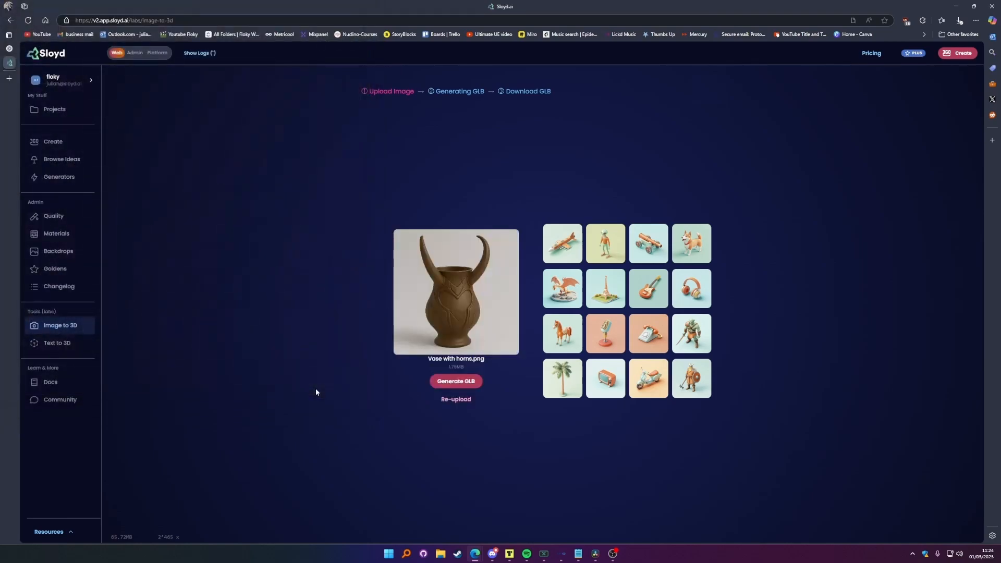
pyautogui.click(456, 382)
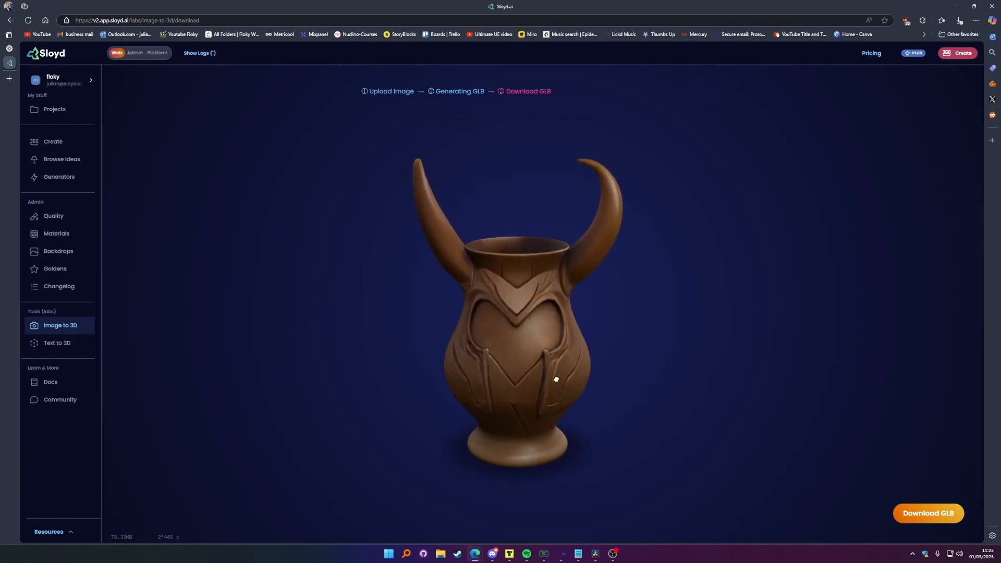
pyautogui.moveTo(556, 378); pyautogui.dragTo(556, 382)
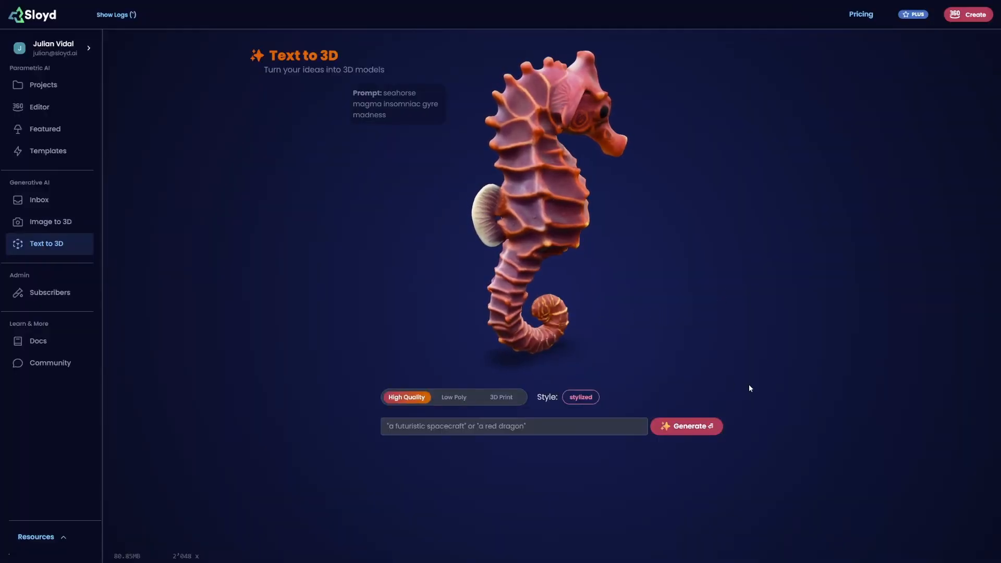
# Set the text-to-3D generation style to Roblox.
pyautogui.click(579, 397)
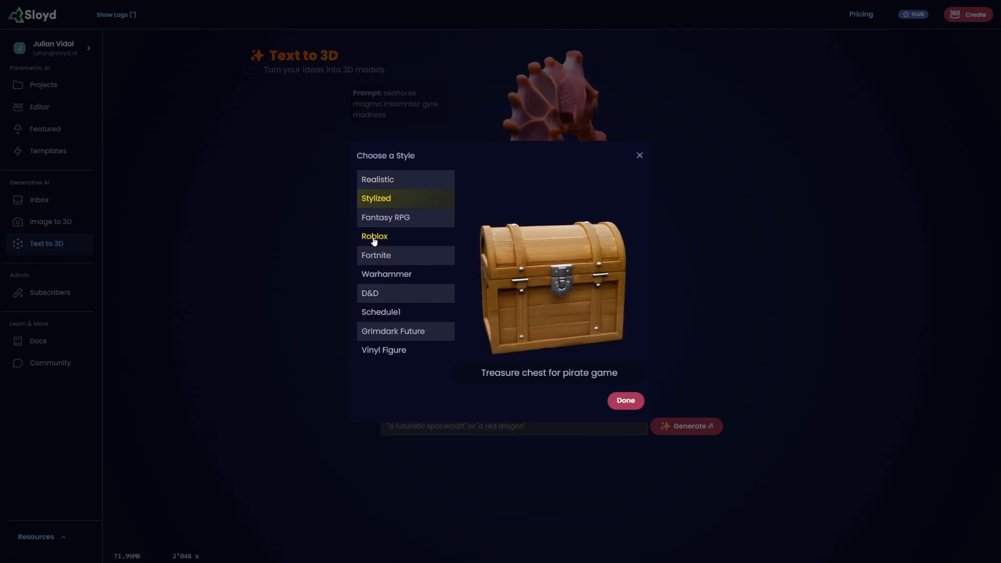
pyautogui.click(374, 236)
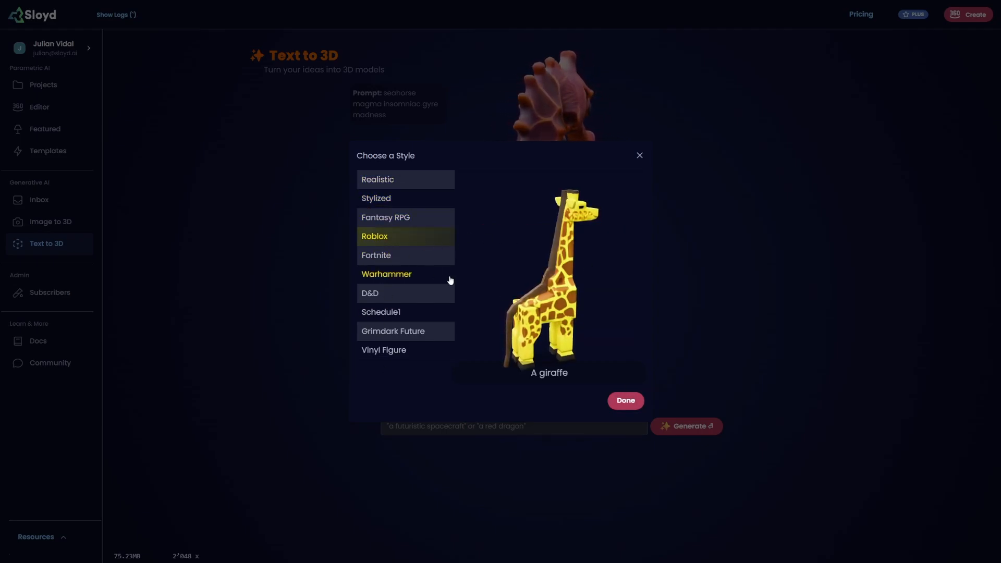
pyautogui.click(625, 401)
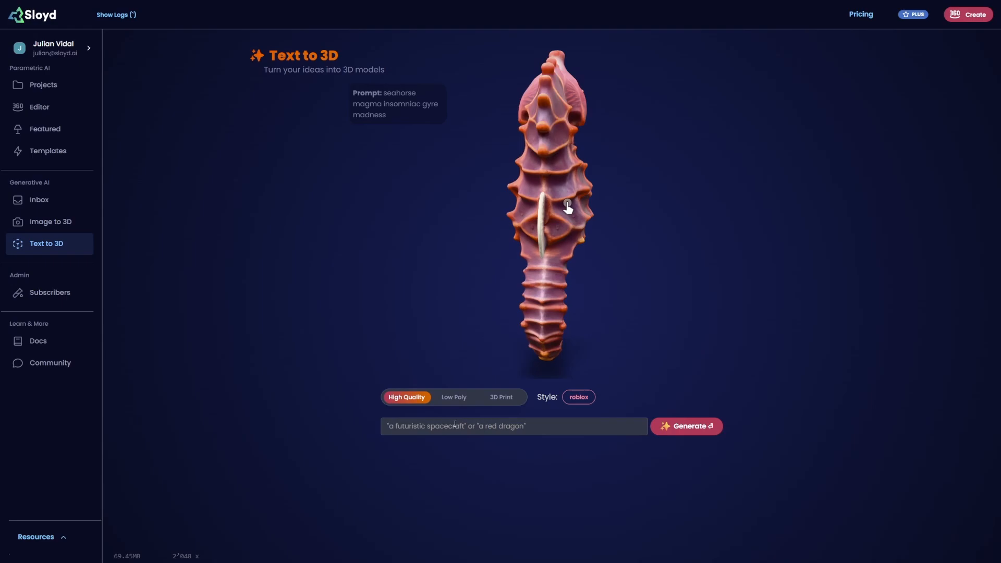
# Submit a Viking character prompt with no helmet, no weapon and short hair for generation.
pyautogui.click(513, 426)
pyautogui.write('A viking character with no helmet')
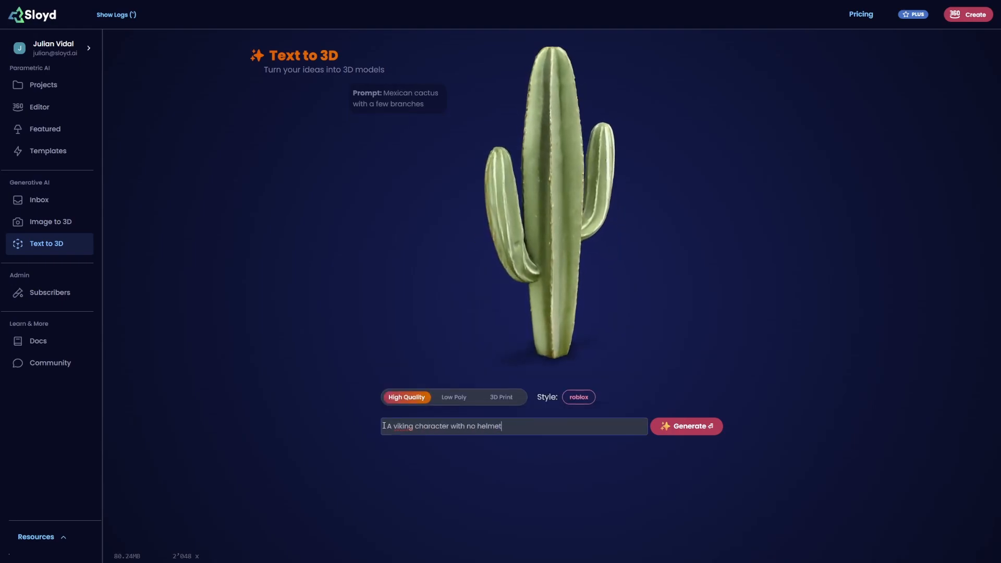
pyautogui.write(', no weapon, short hair and in a')
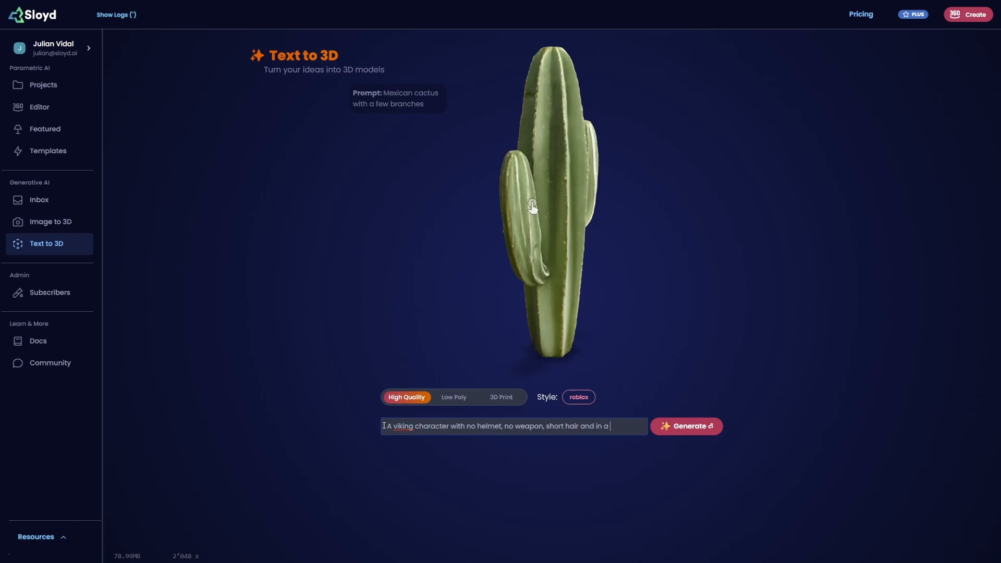
pyautogui.click(687, 426)
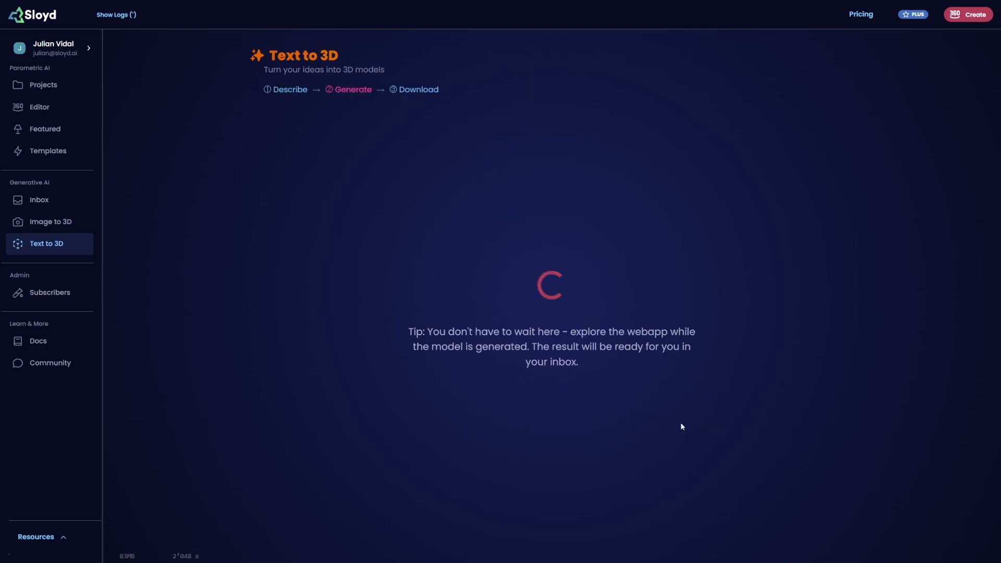
pyautogui.moveTo(691, 431)
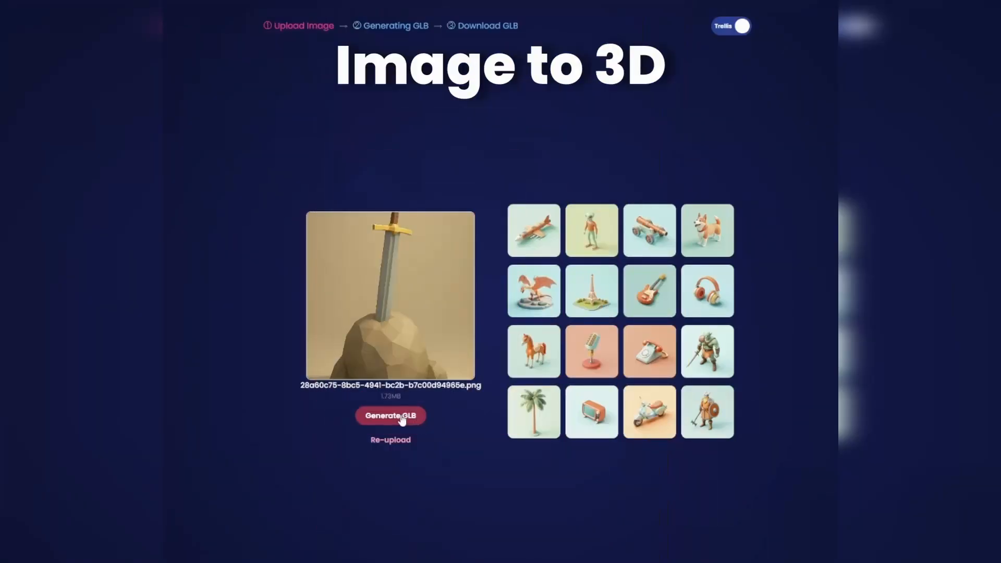
# Generate a GLB model from the uploaded sword-in-stone picture.
pyautogui.click(390, 416)
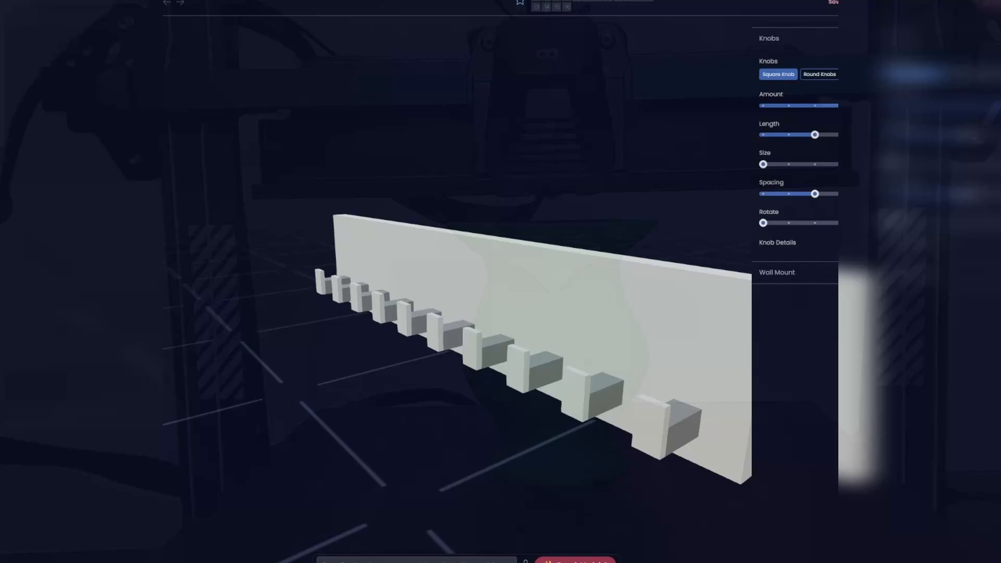
# View the Mexican cactus, lava snail and seahorse models in the examples gallery.
pyautogui.click(820, 74)
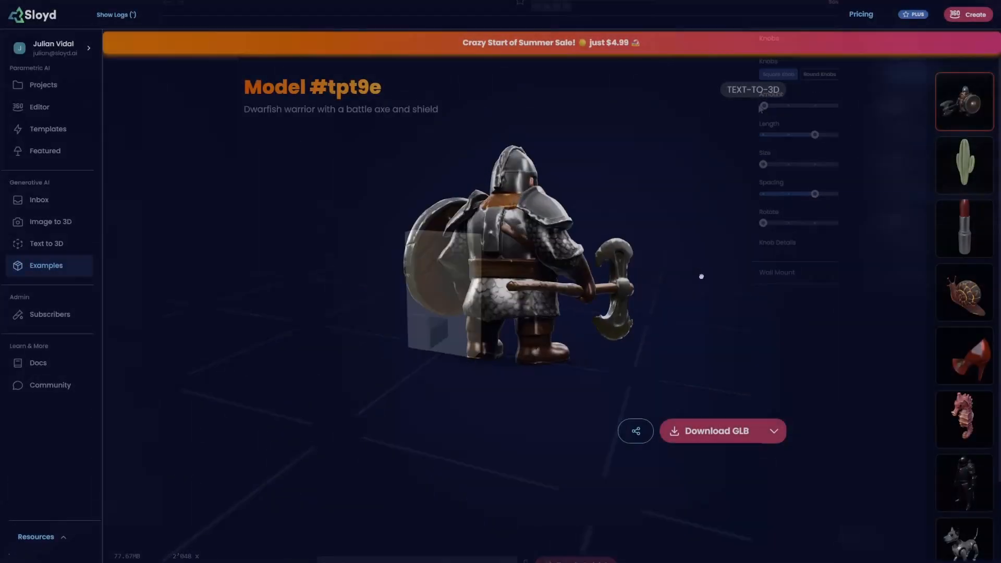
pyautogui.click(964, 165)
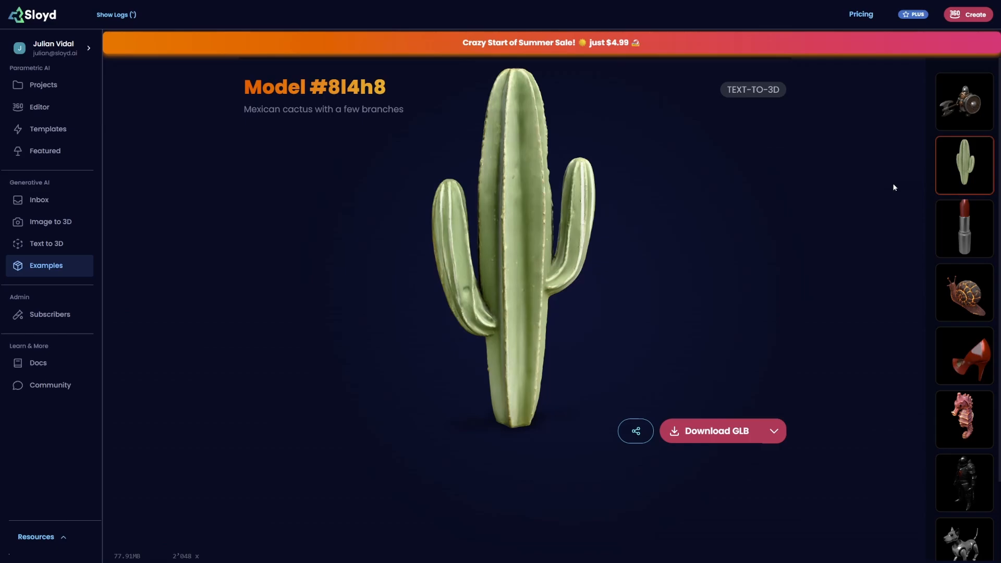
pyautogui.click(964, 292)
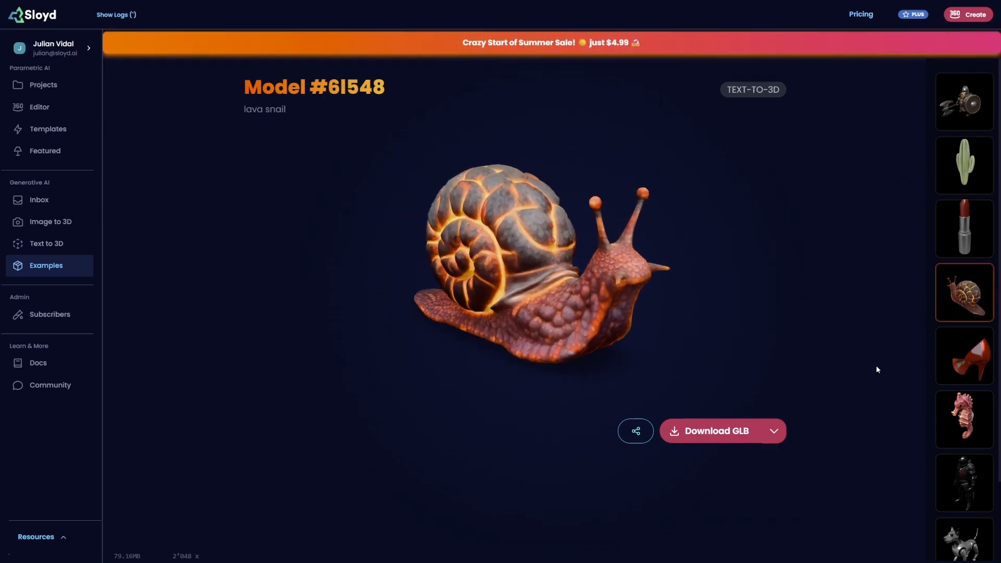
pyautogui.click(964, 418)
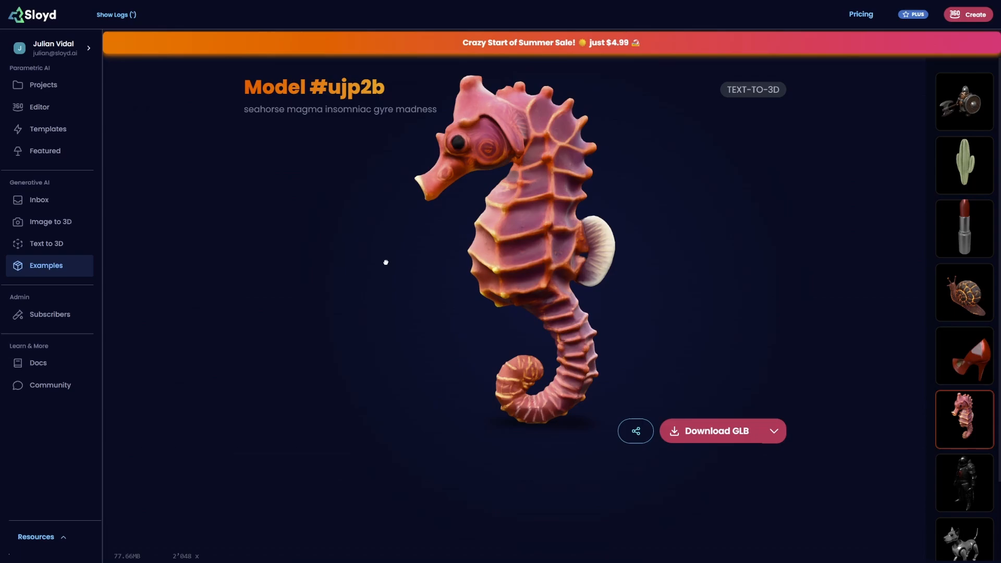